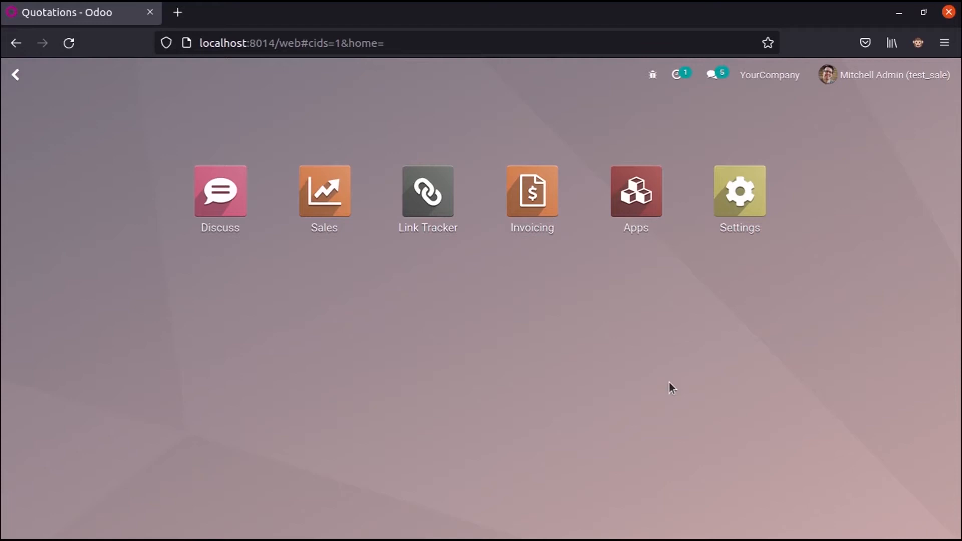
Step: Enter the Sales app and dismiss the quotation onboarding banner over the list
left_click(325, 190)
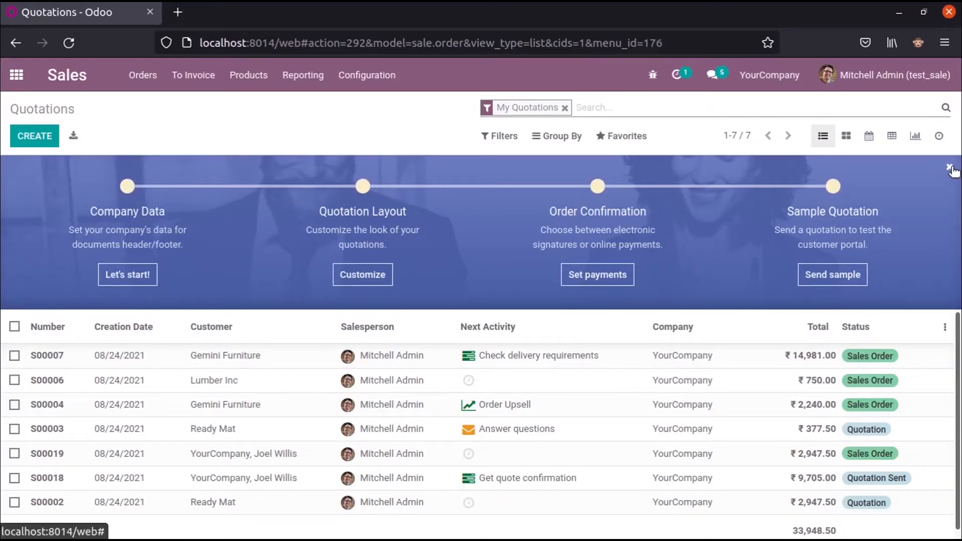
left_click(947, 169)
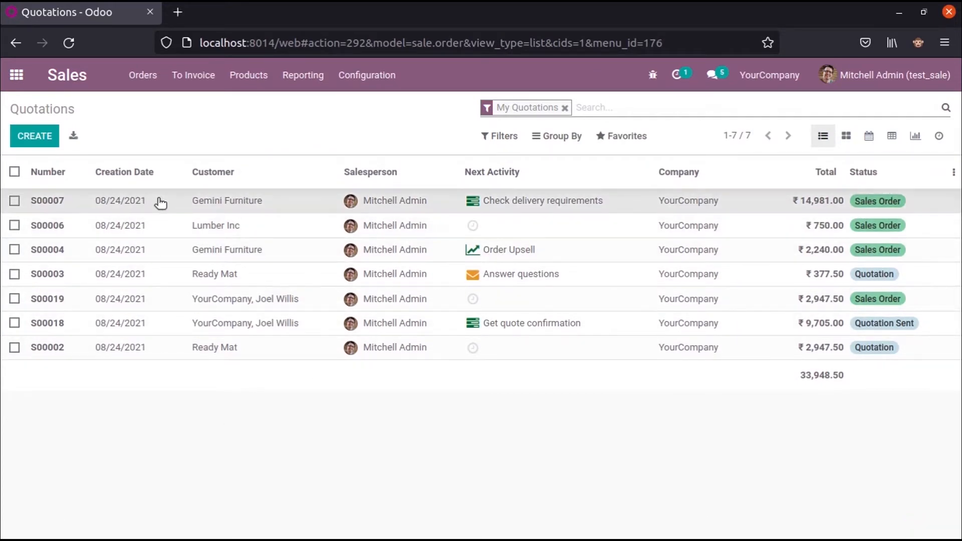
Step: Open sales order S00007 for Gemini Furniture from the quotations list
left_click(47, 200)
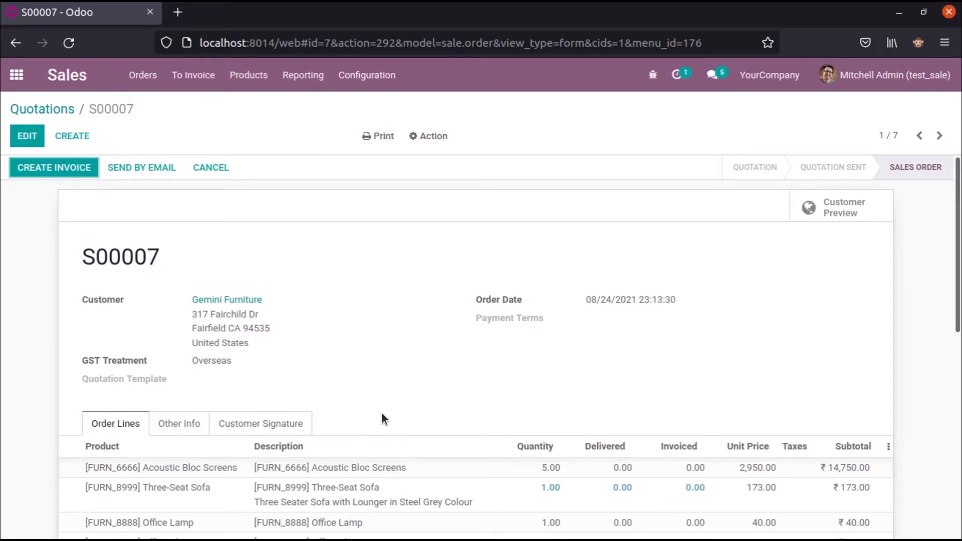
mouse_move(96, 307)
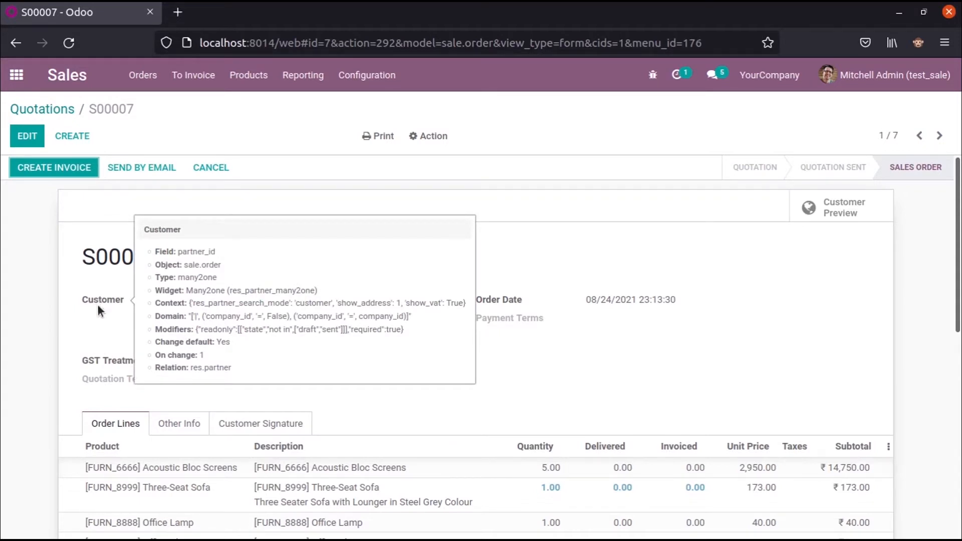
mouse_move(196, 197)
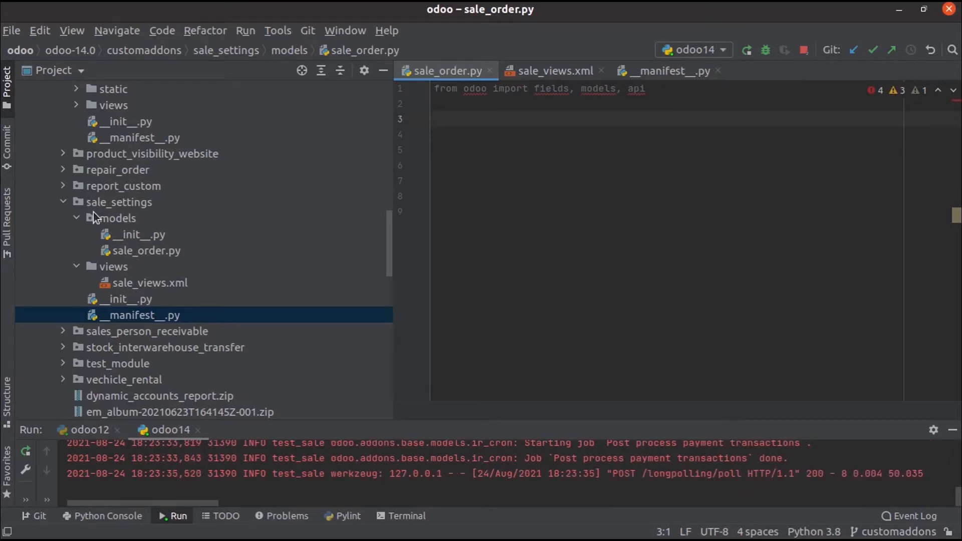
mouse_move(114, 222)
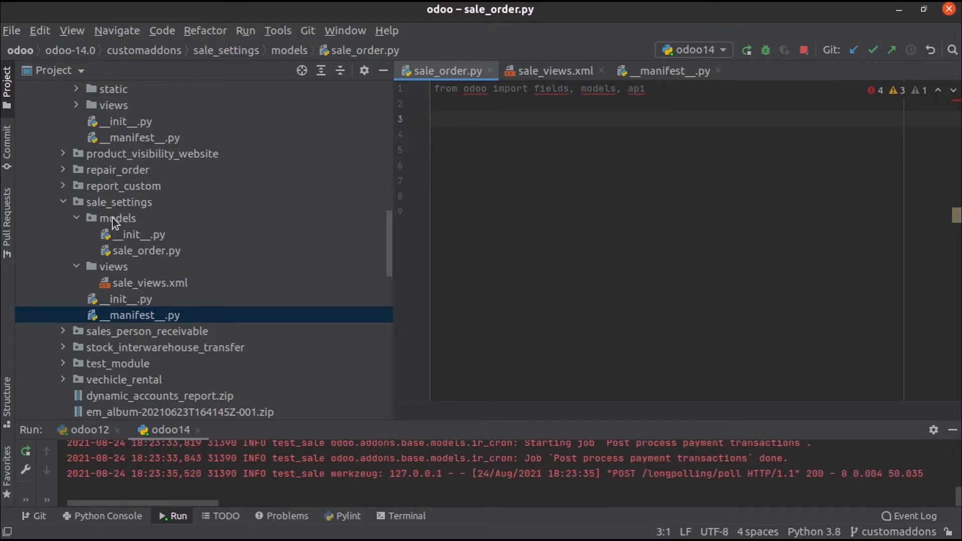
Step: In sale_order.py write class SaleOrderInherit(models.Model) with _inherit = 'sale.order'
left_click(147, 251)
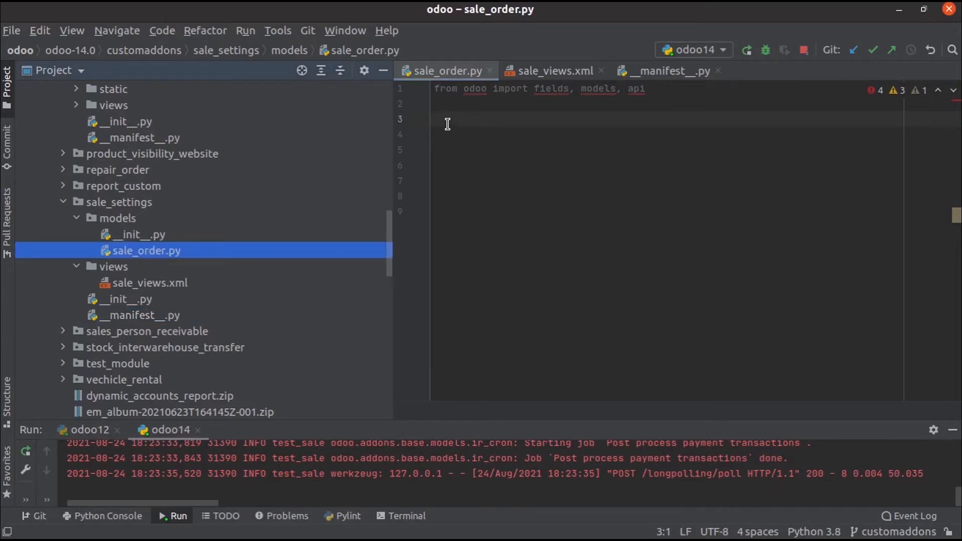
type("class Sa")
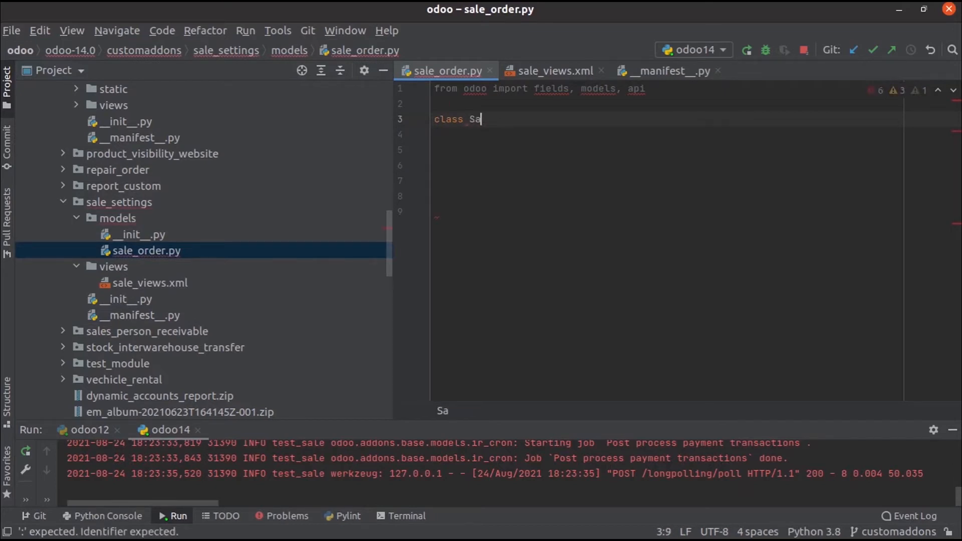
type("leOrder")
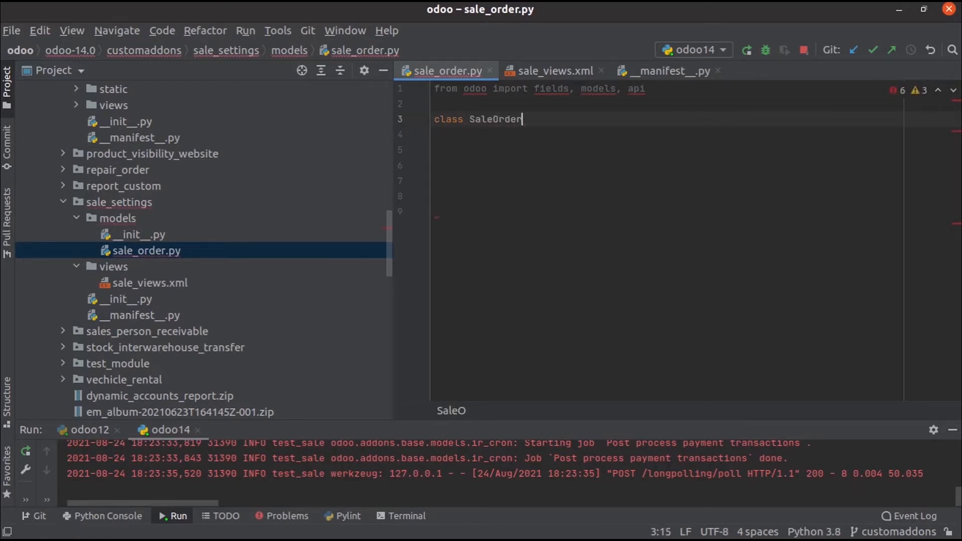
type("Inheri")
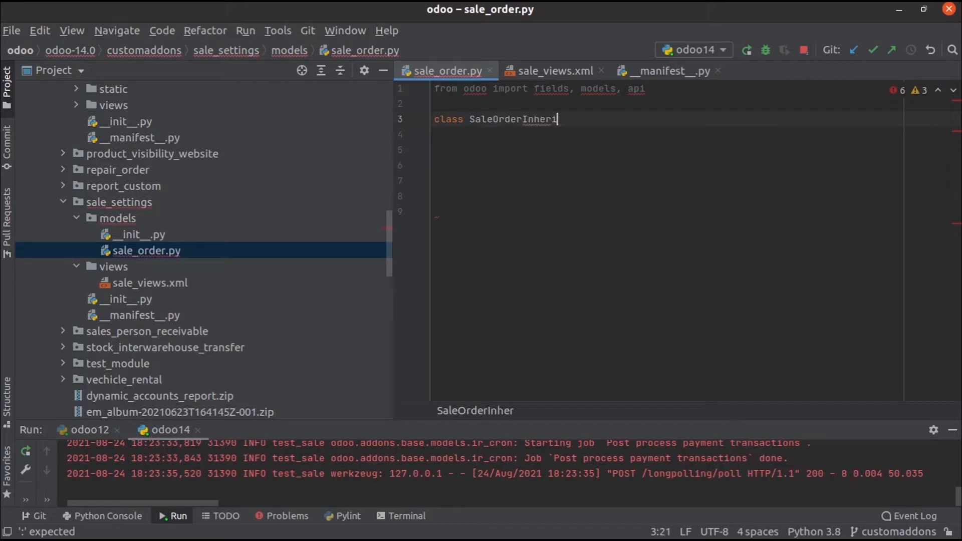
type("t()")
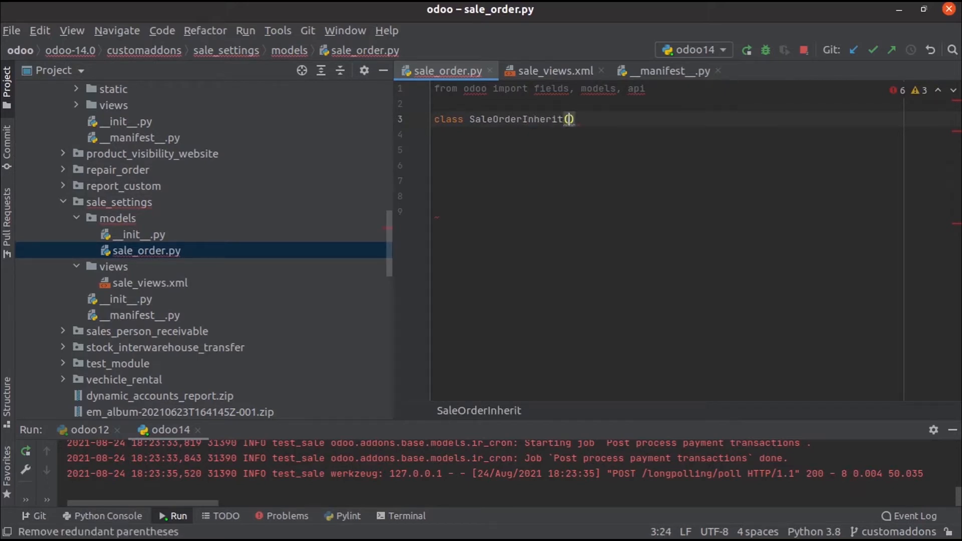
type("models.")
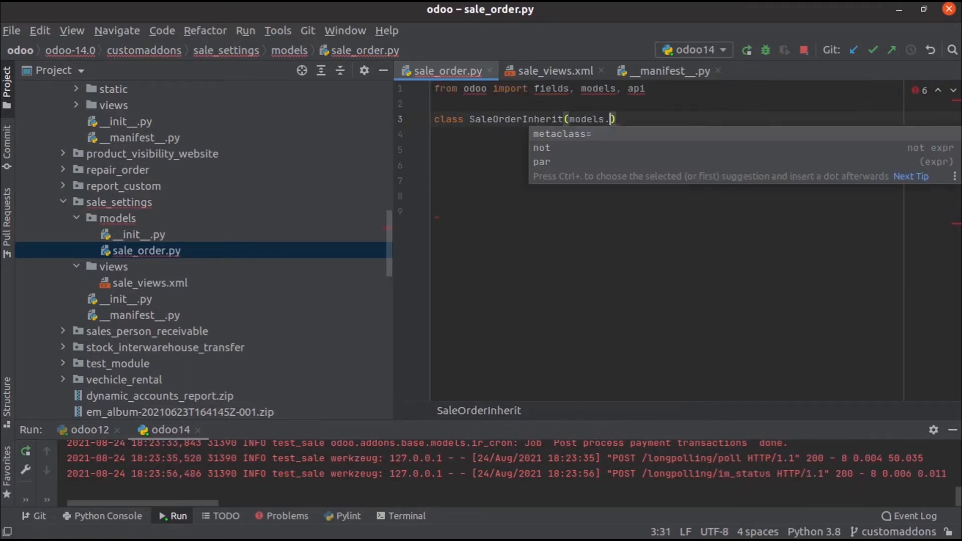
type("Model")
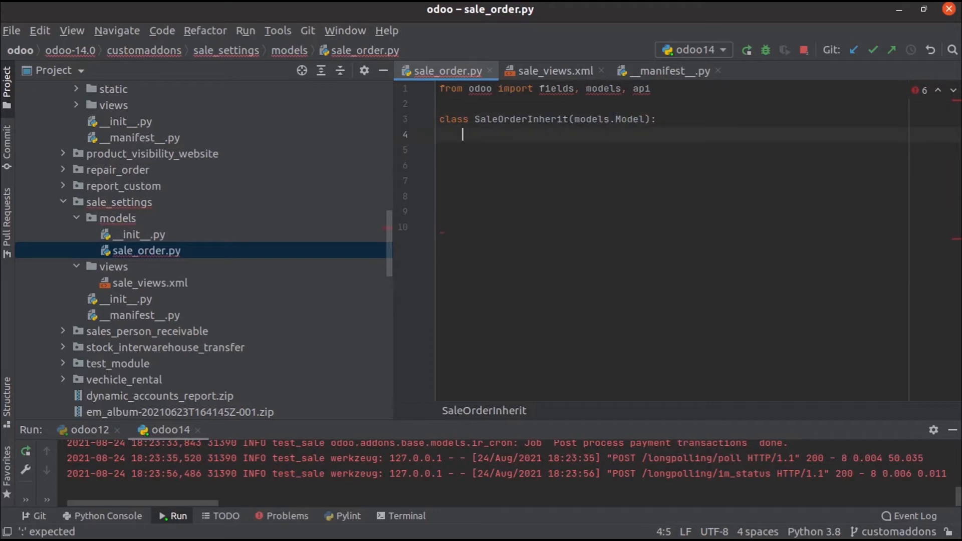
type("_inh")
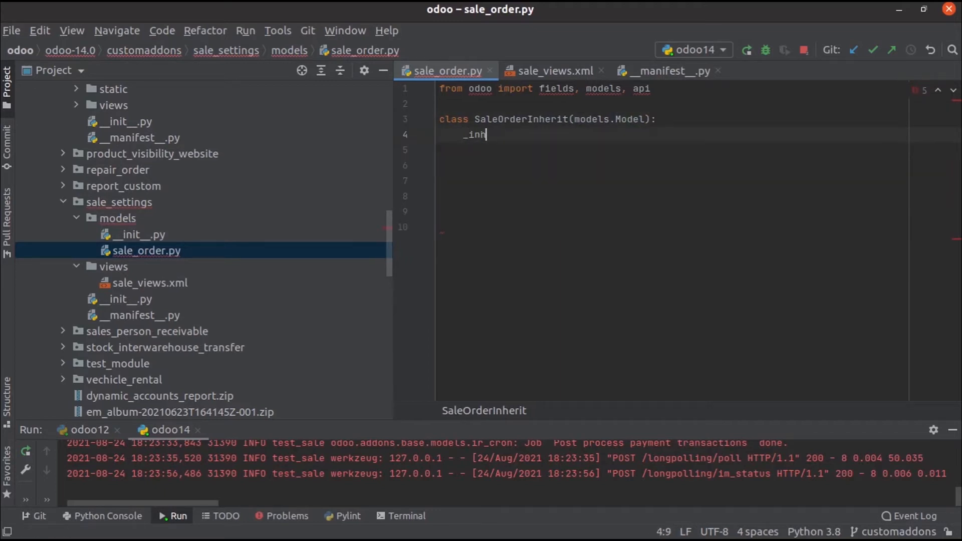
type("erit")
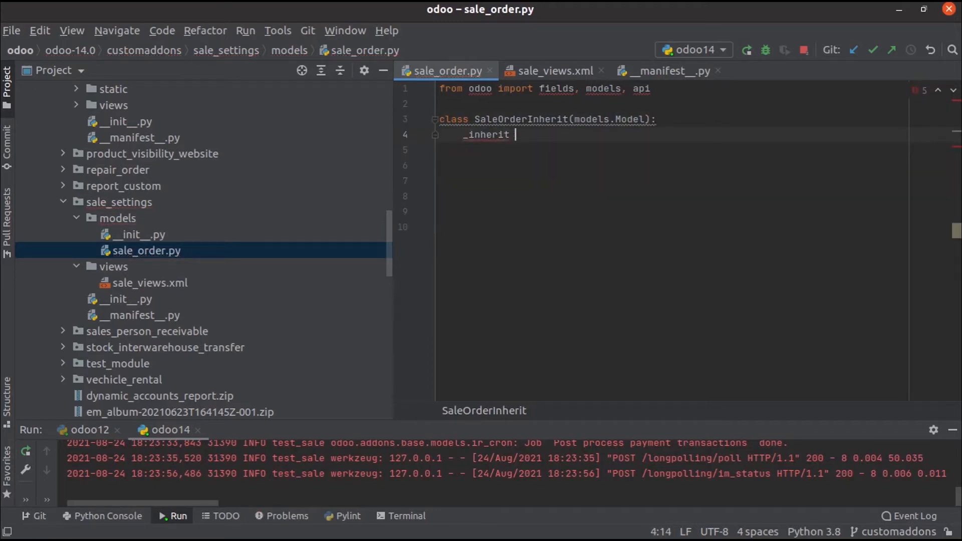
type("= '")
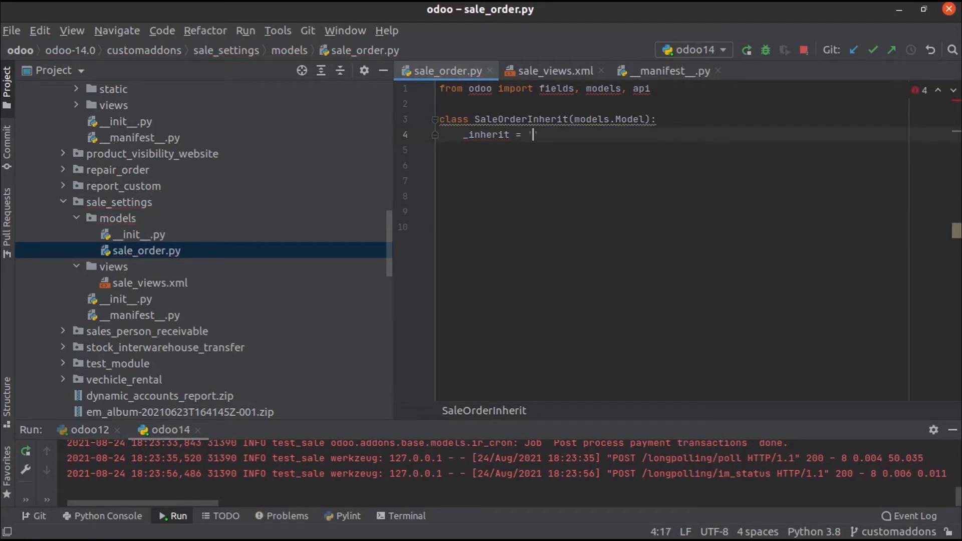
type("sale")
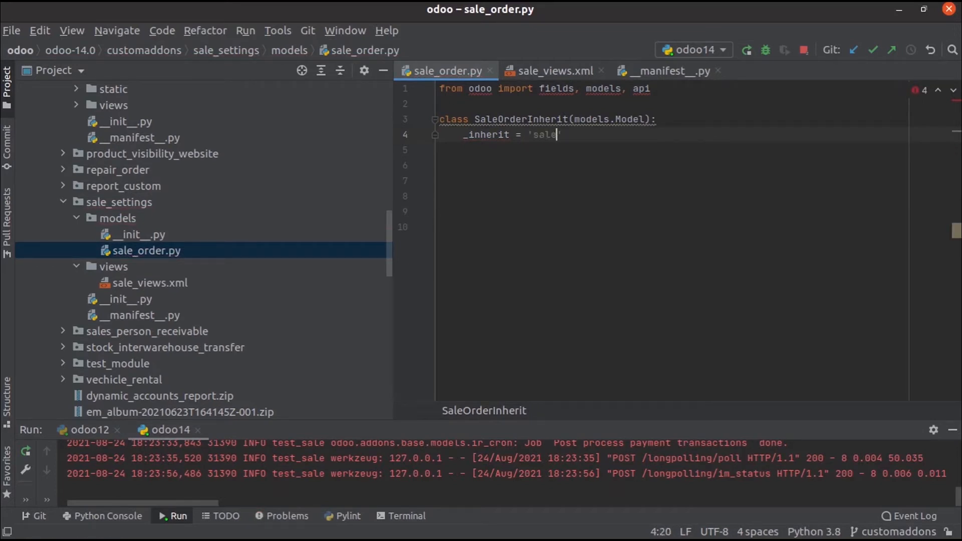
type(".order")
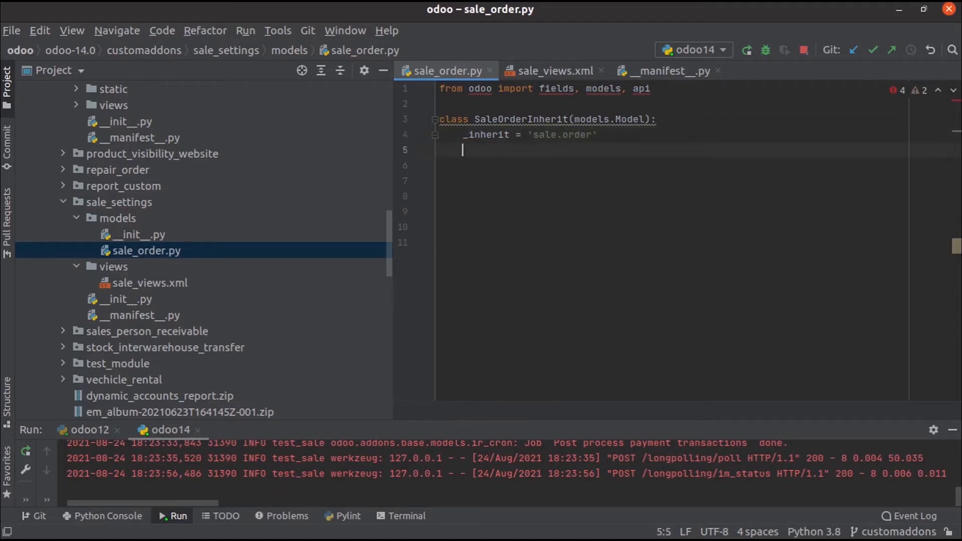
Step: Add partner_id = fields.Many2one('res.partner', string="Client") inside the class
type("partner_")
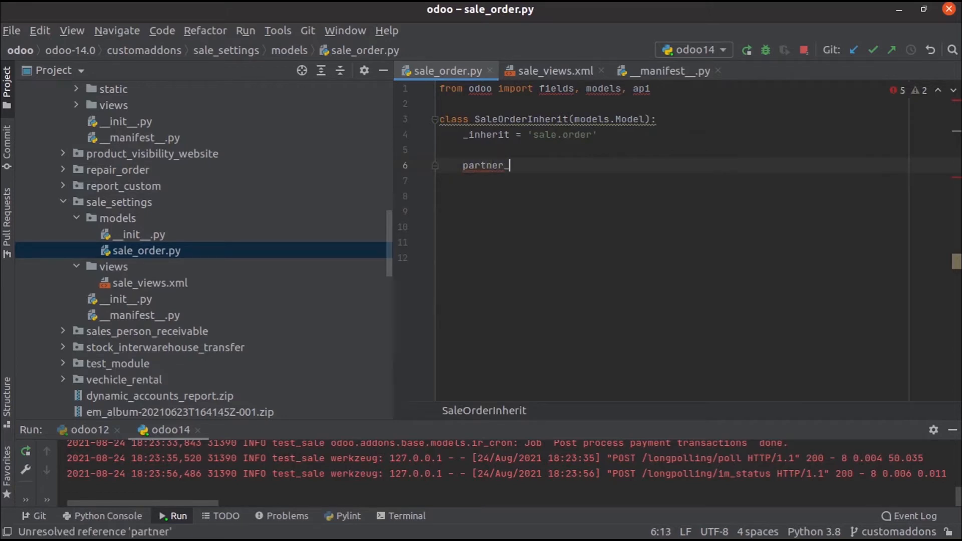
type("id")
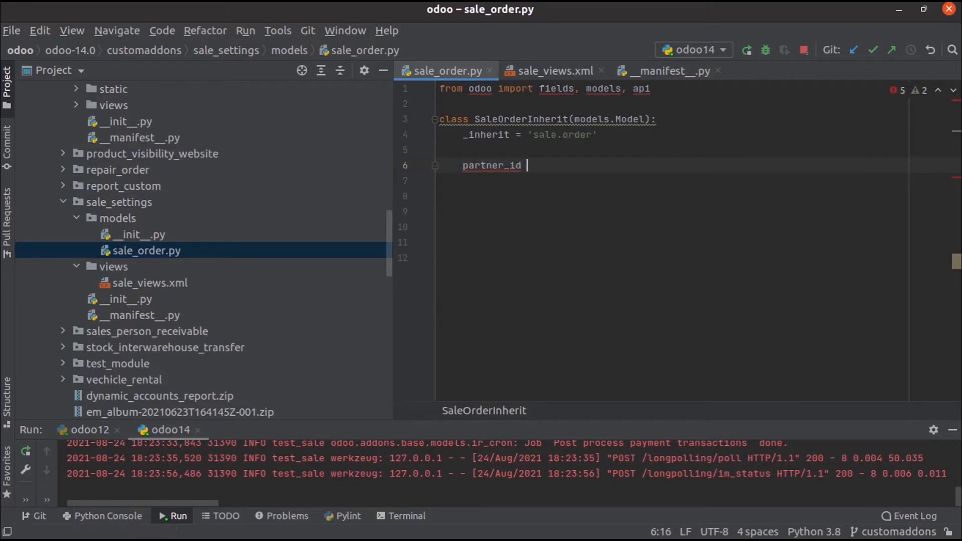
type("= fields.")
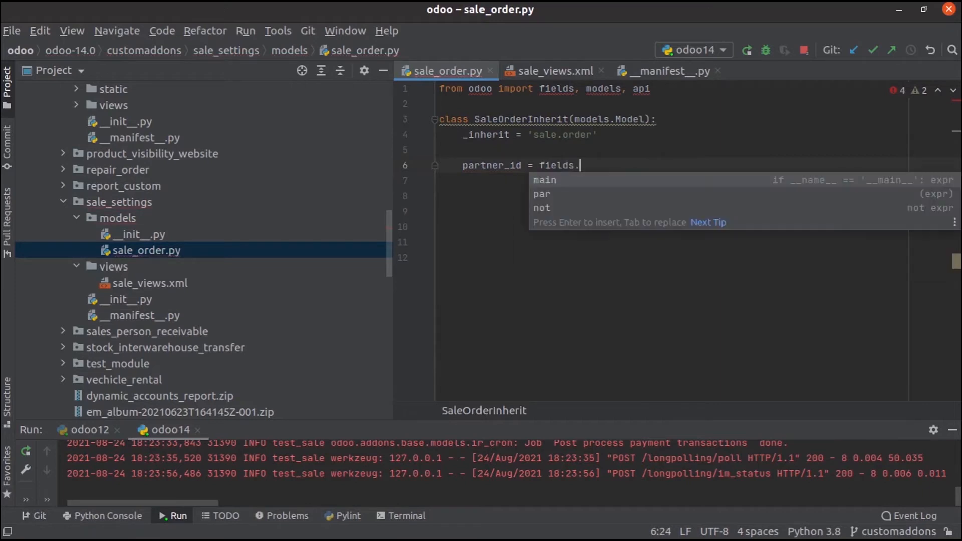
type("Ma")
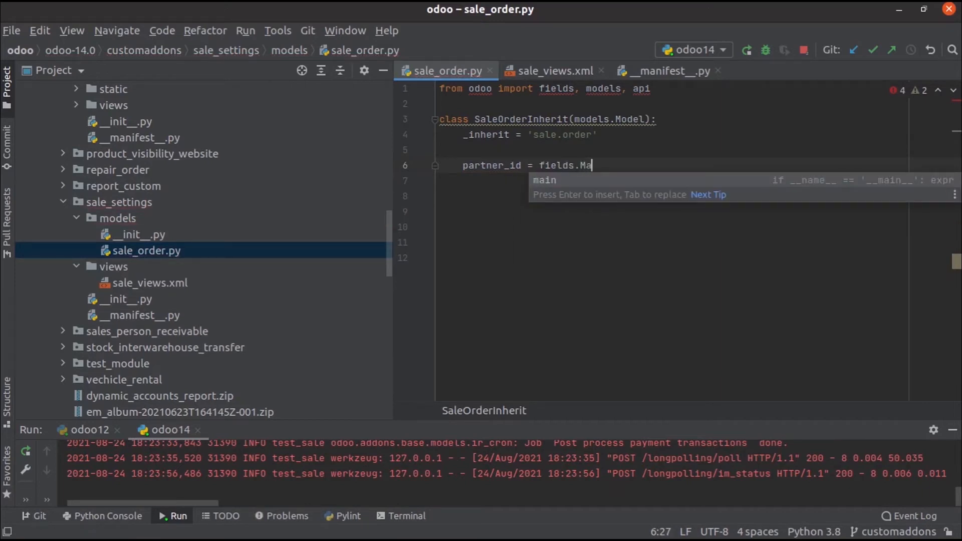
type("ny2on")
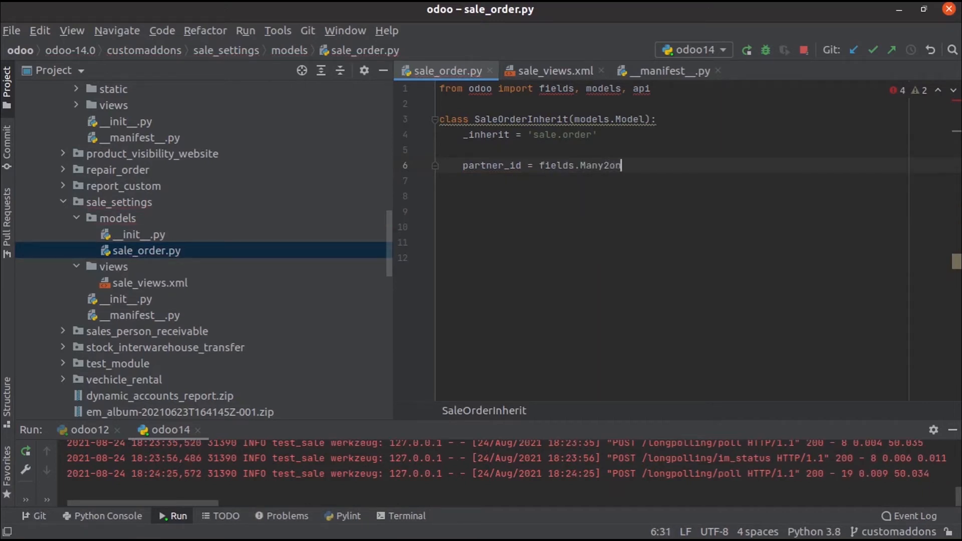
type("e9")
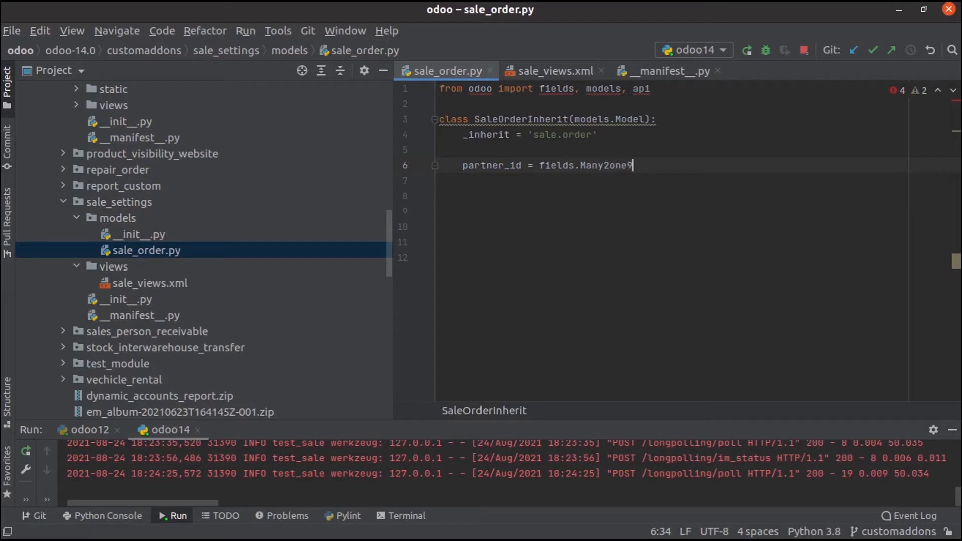
type("()")
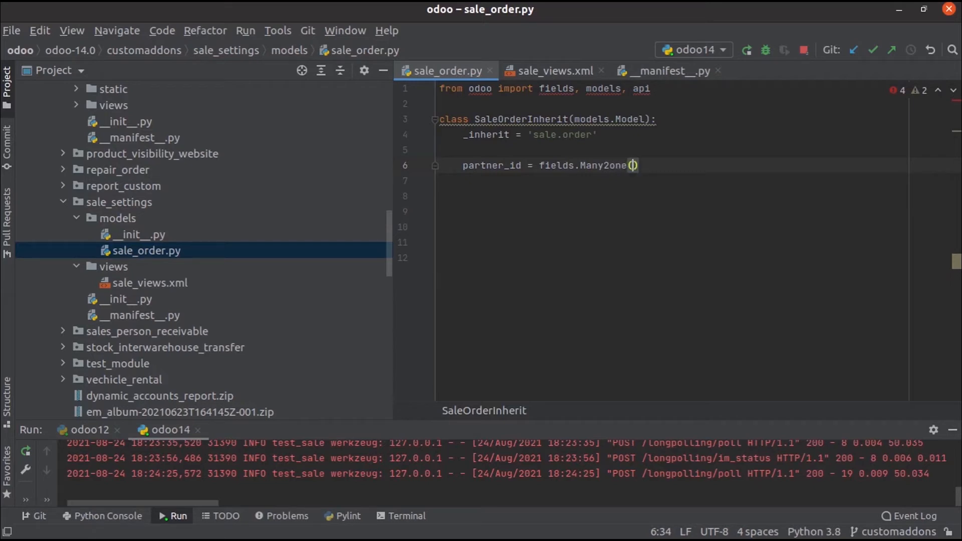
type("'res.'")
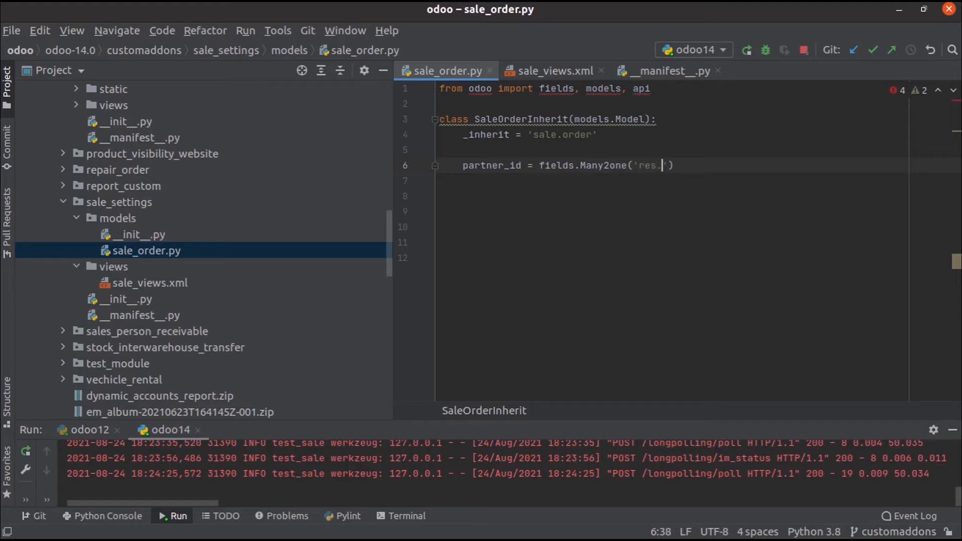
type("partner")
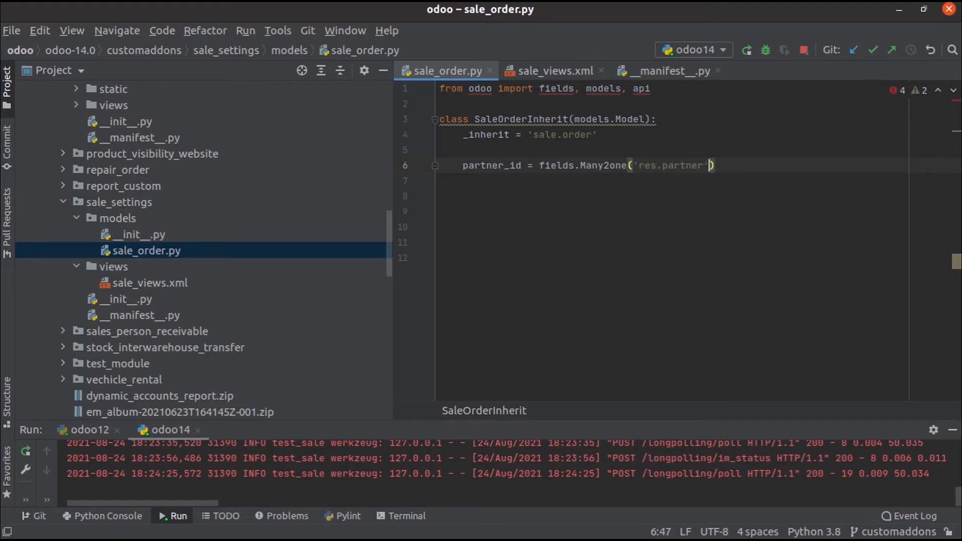
type(",string=")
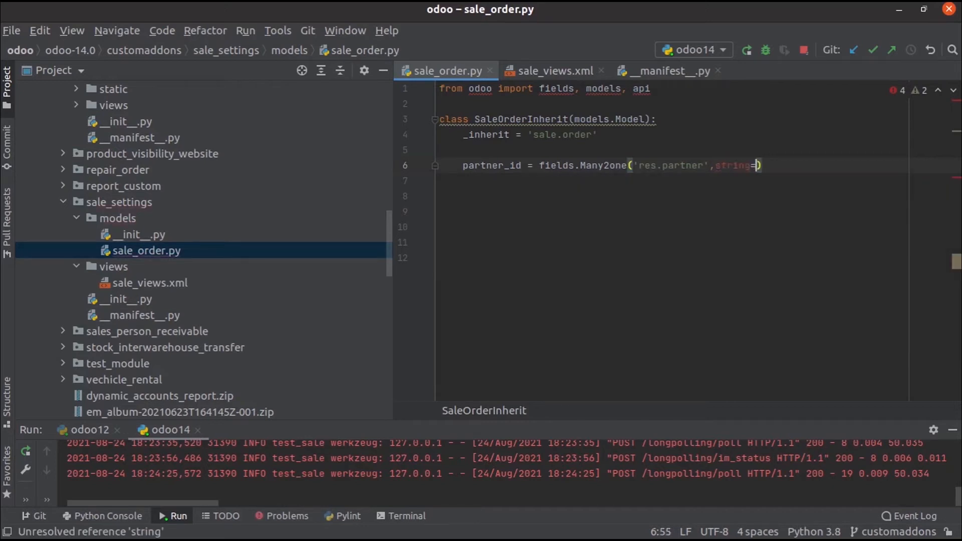
type("\"\"")
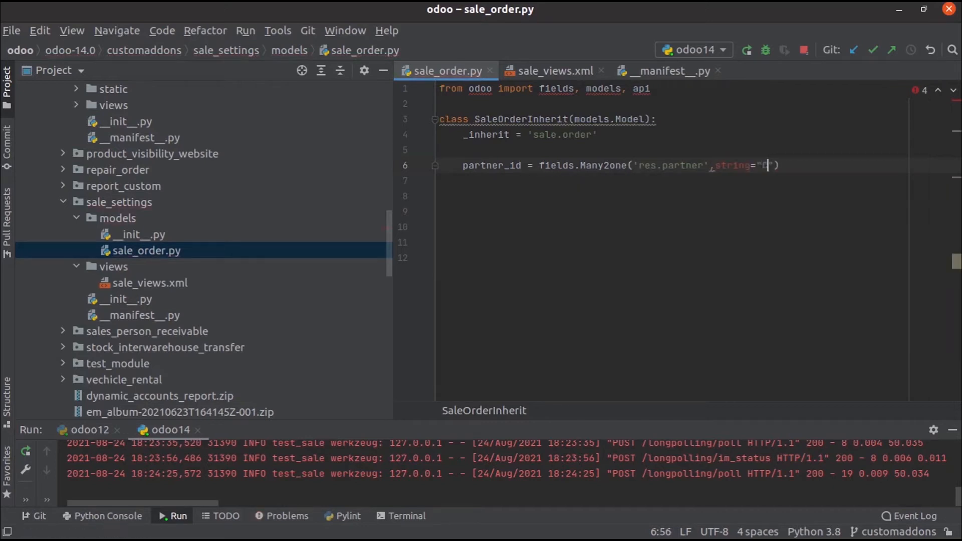
type("lient")
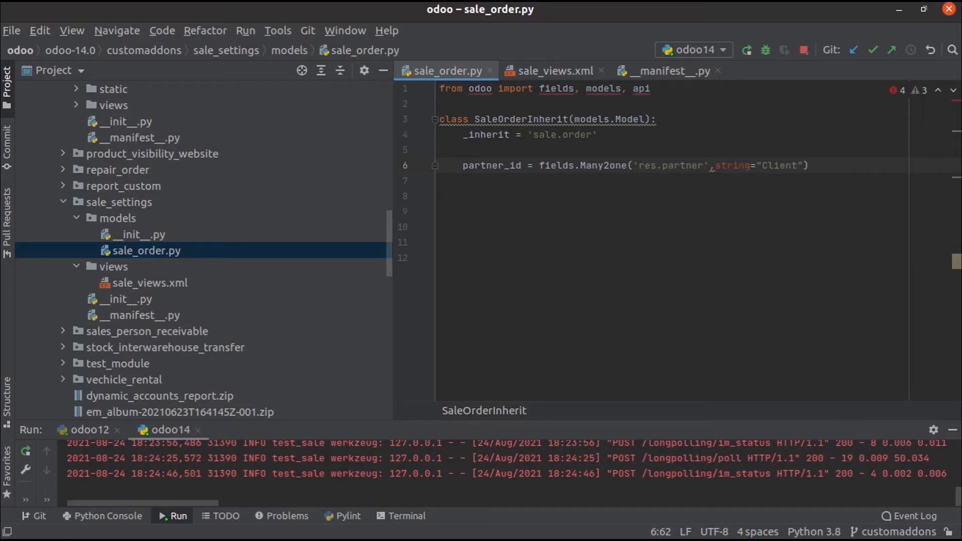
mouse_move(541, 72)
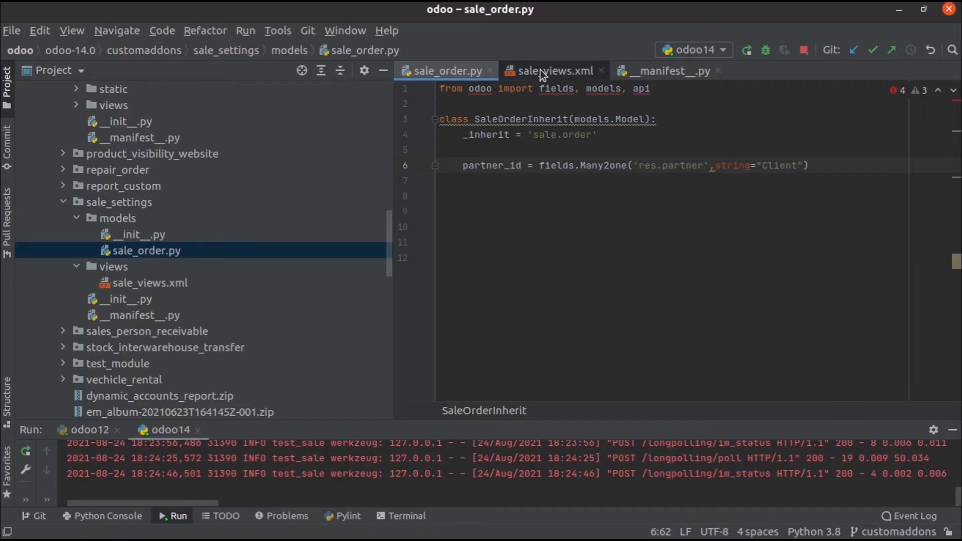
Step: Switch to the sale_views.xml editor holding the inherited order form view record
left_click(545, 70)
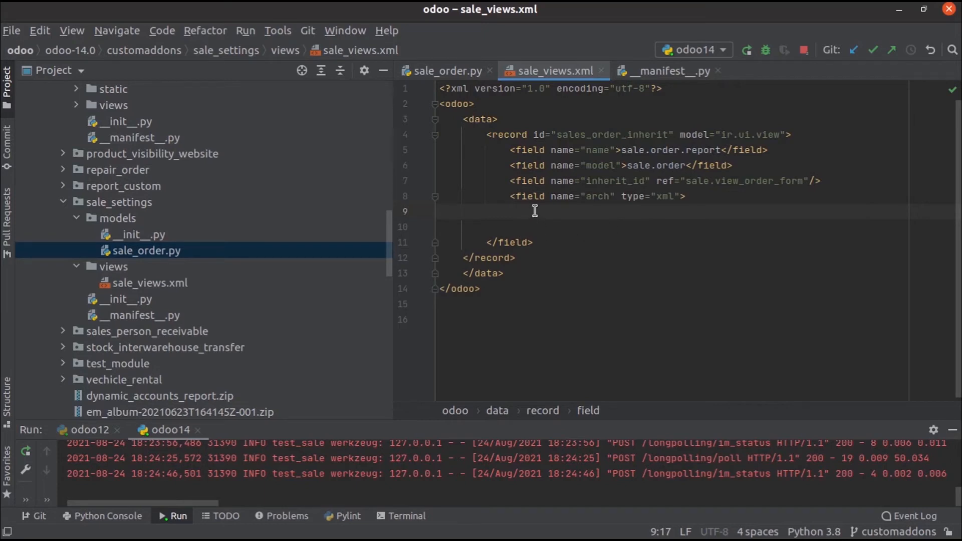
type("<x")
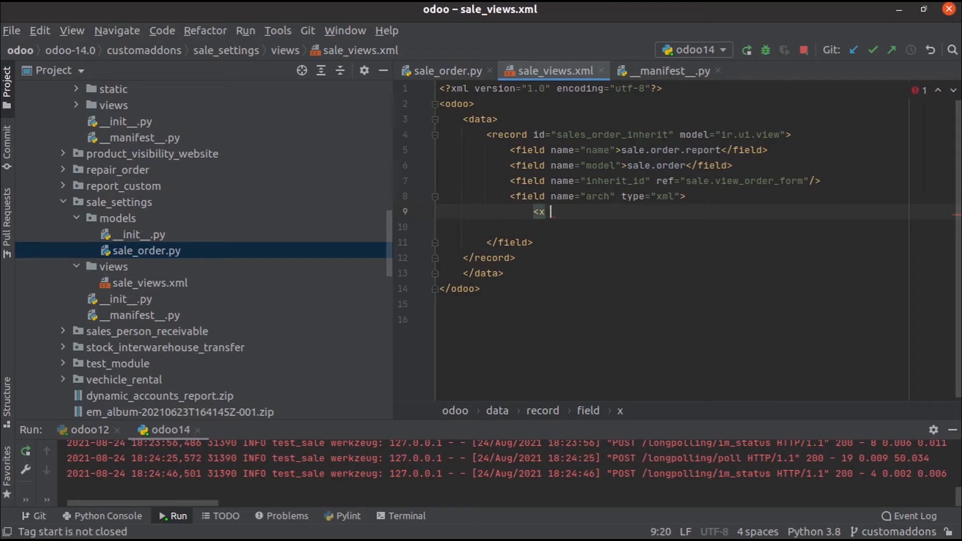
type("path e")
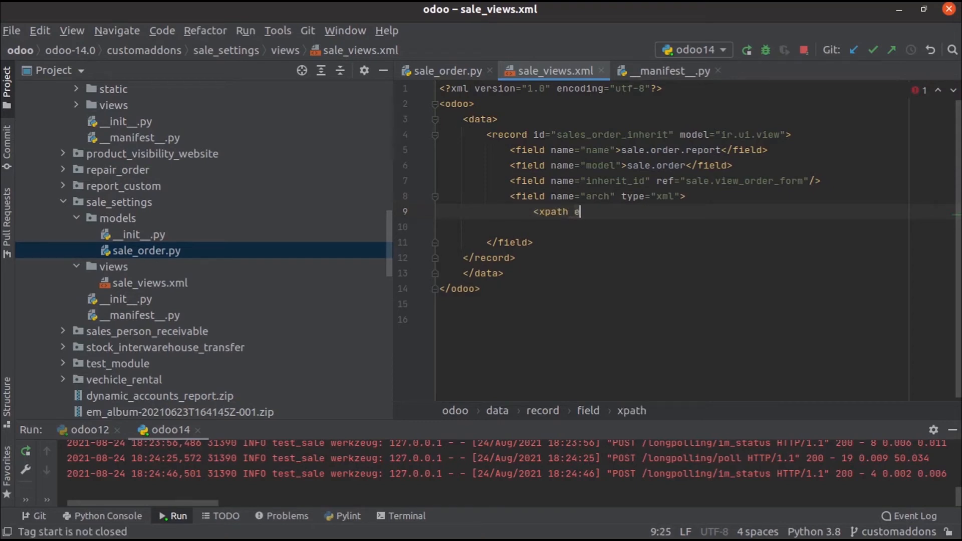
type("xpr=\"")
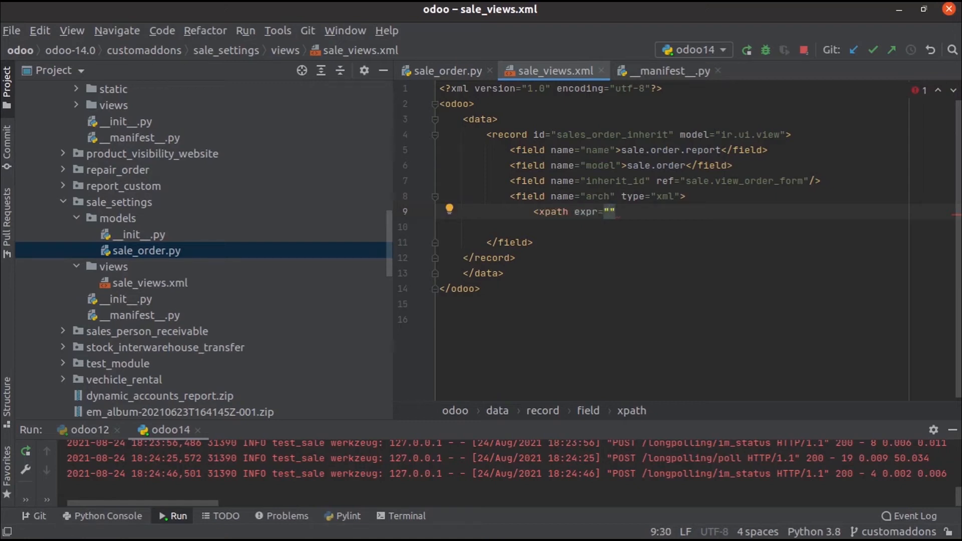
type("//f")
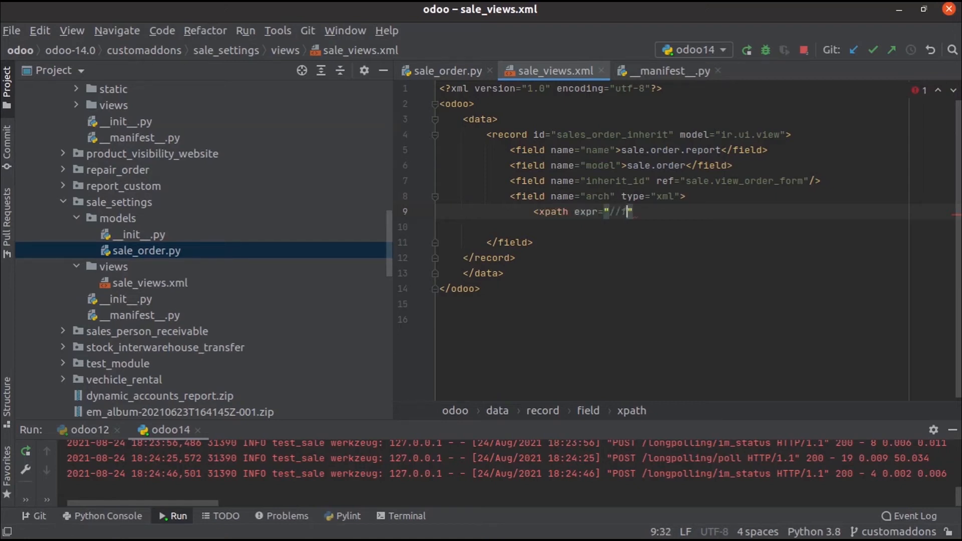
type("ield")
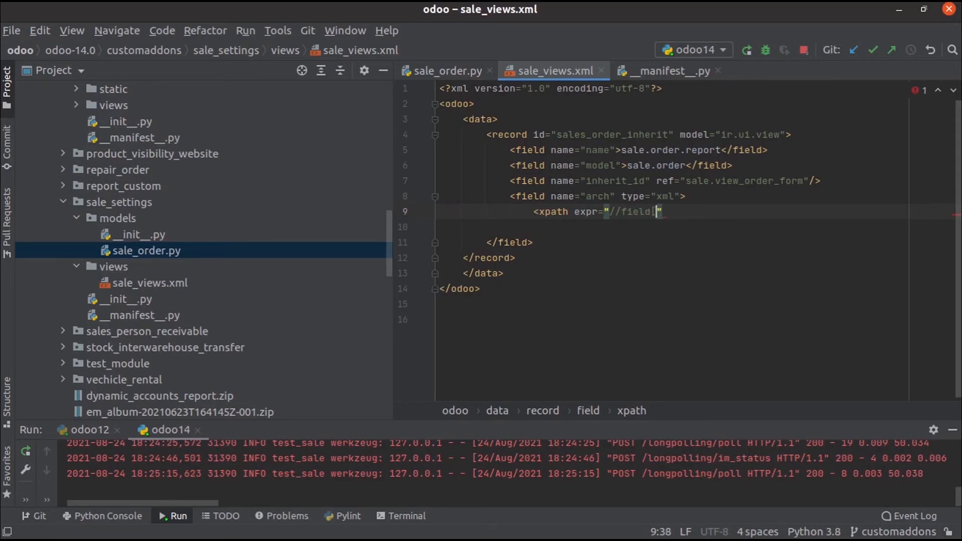
type("[@name='")
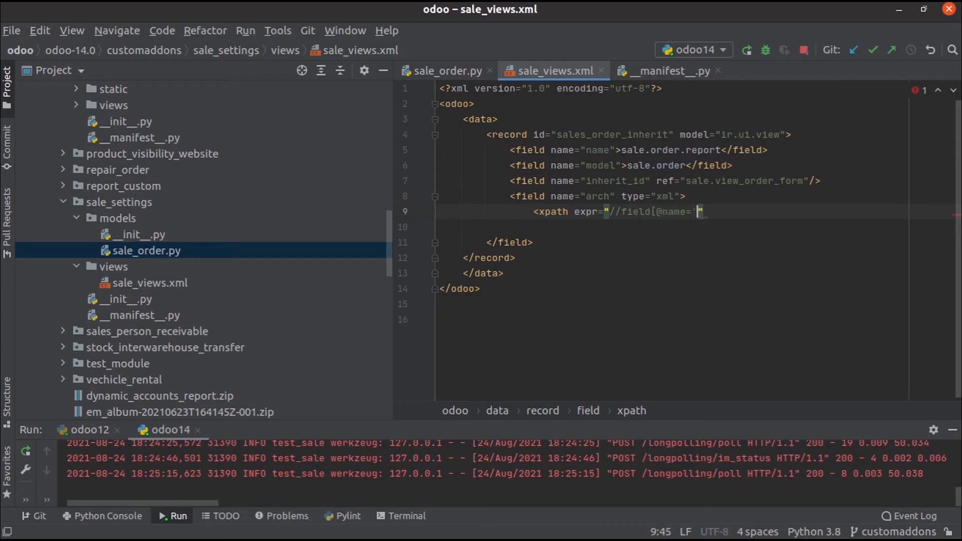
type("pa")
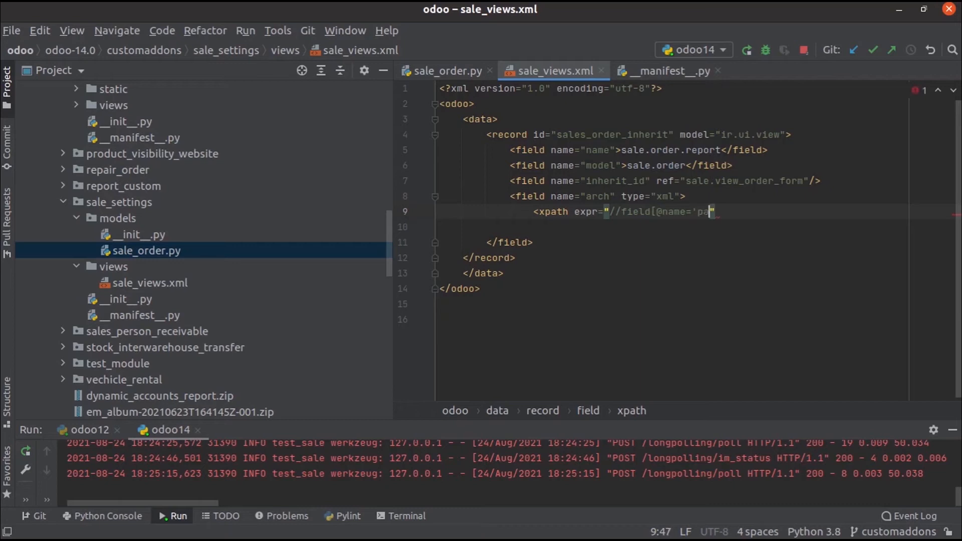
type("rtner")
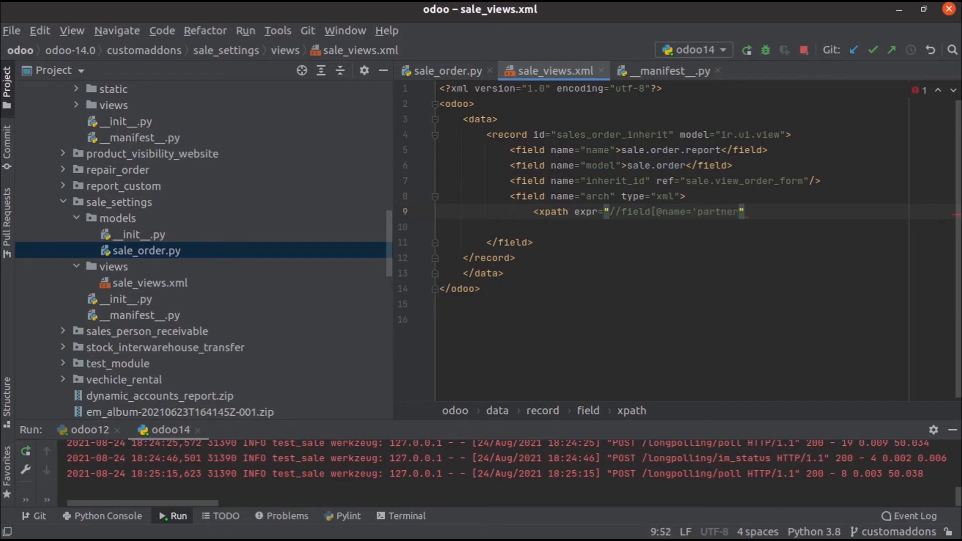
type("_id'")
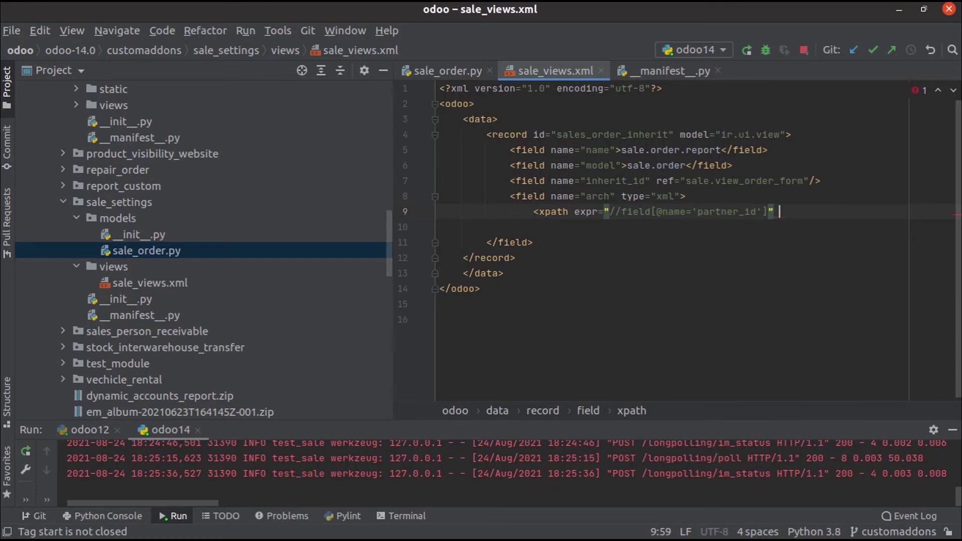
Step: Complete the xpath with position="attributes" and its closing tag
type("position=\"a")
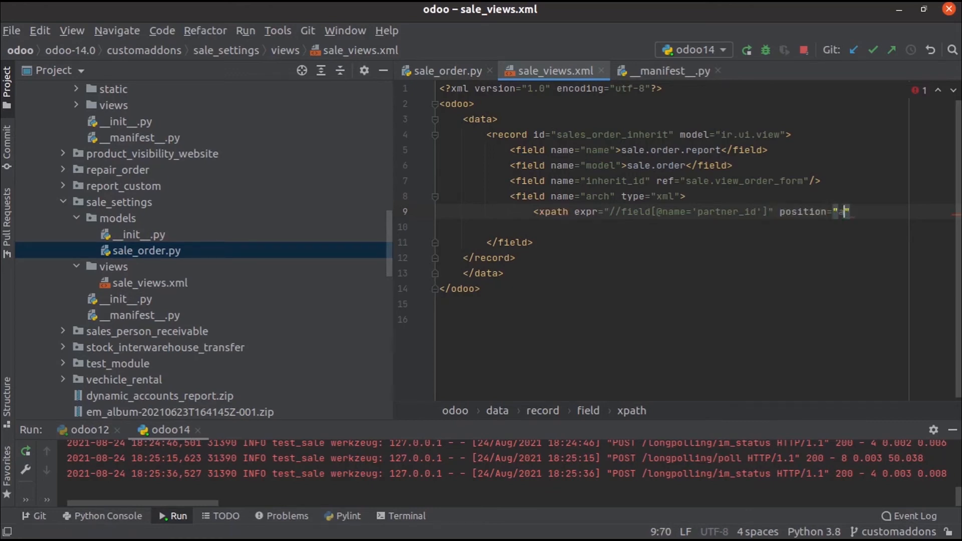
type("attri")
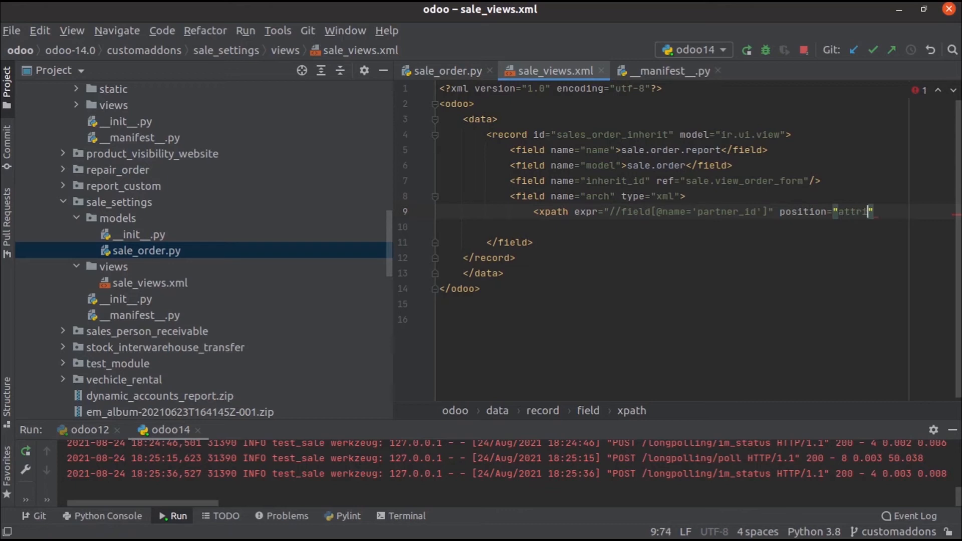
type("butes")
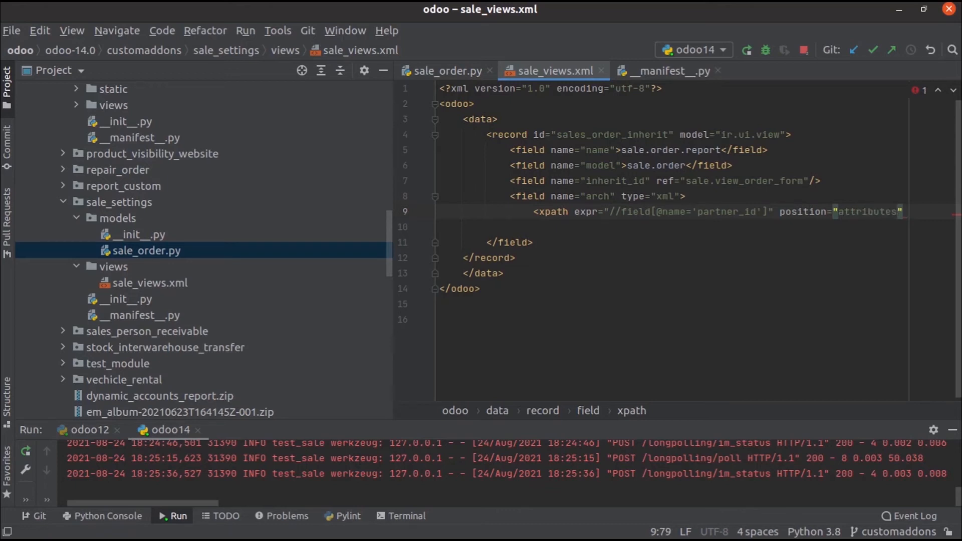
type("></xpath>")
left_click(673, 226)
type("<a")
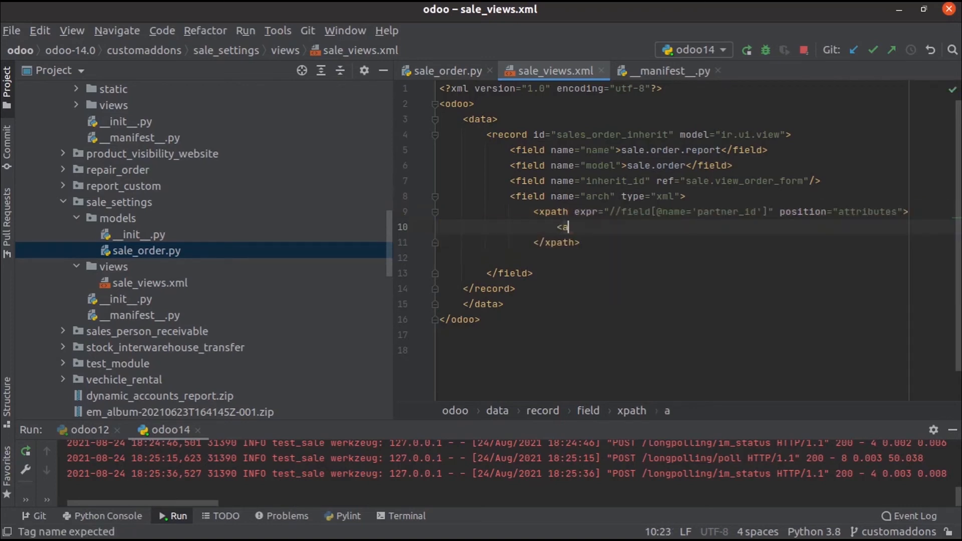
Step: Write <attribute name="string">Client</attribute> inside the xpath
type("ttribute name=\"s")
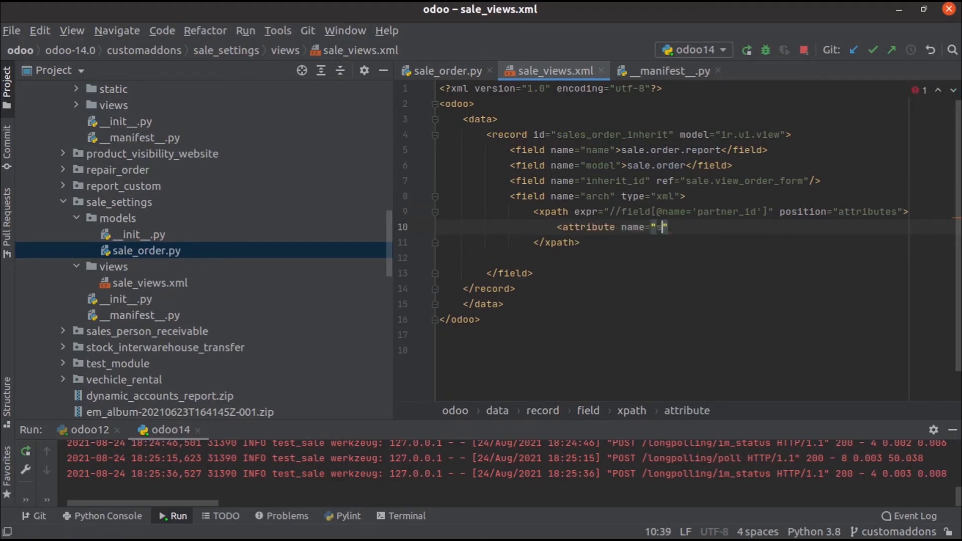
type("str")
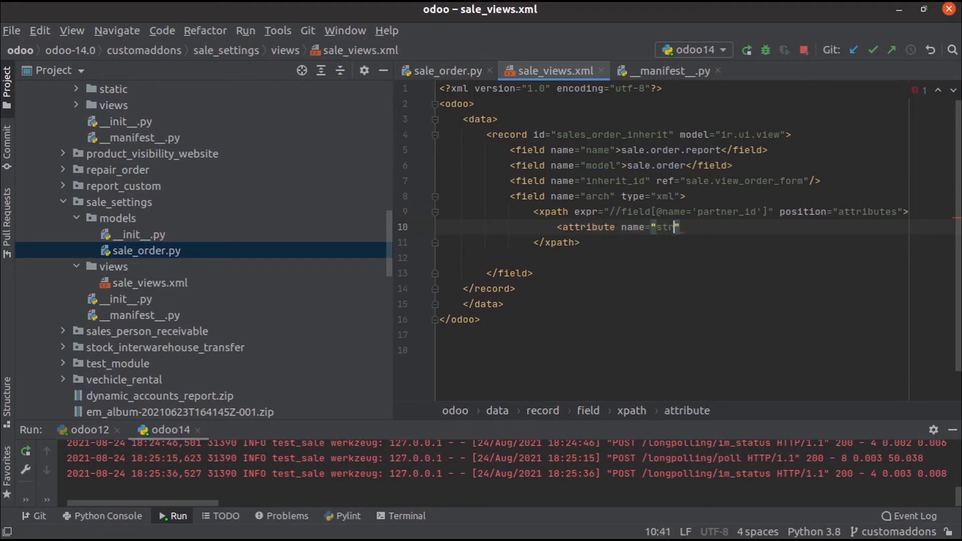
type("ing")
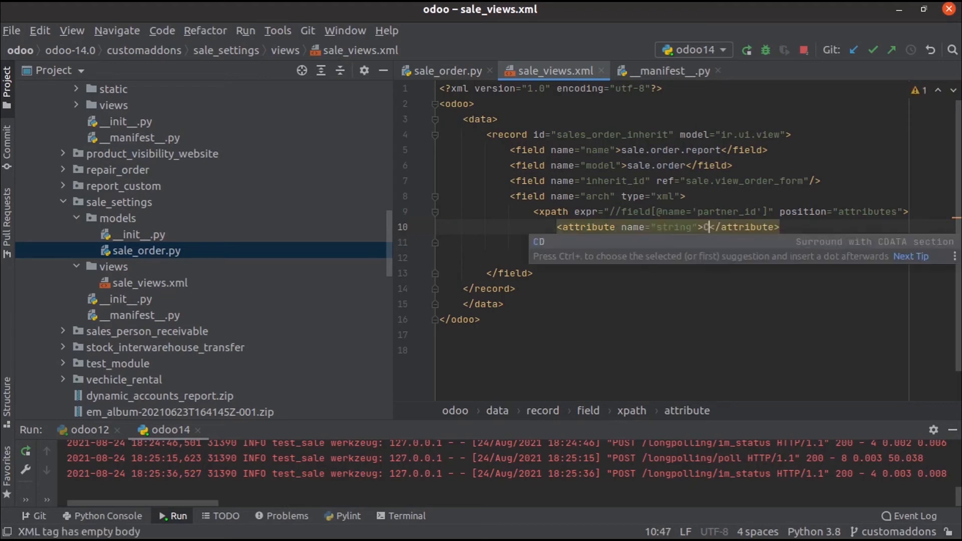
type("lient")
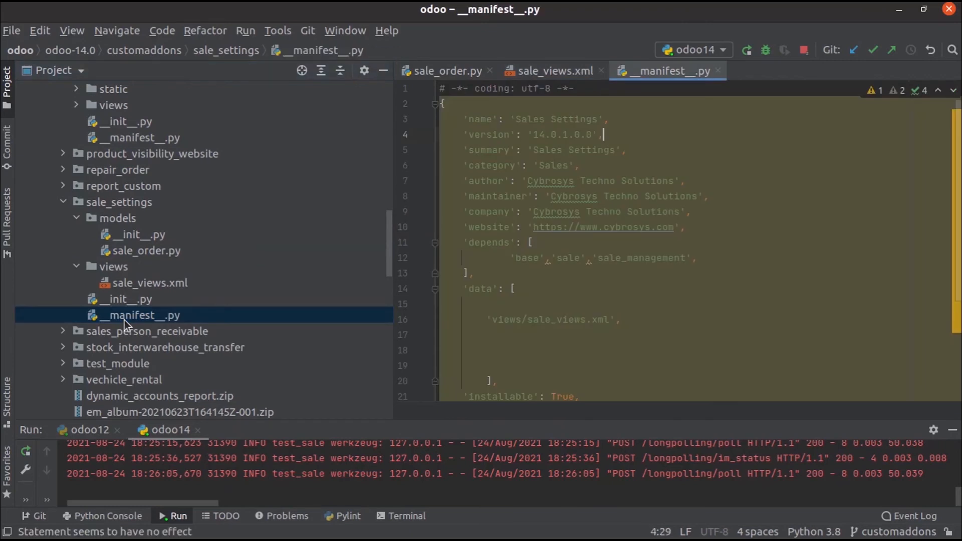
mouse_move(146, 232)
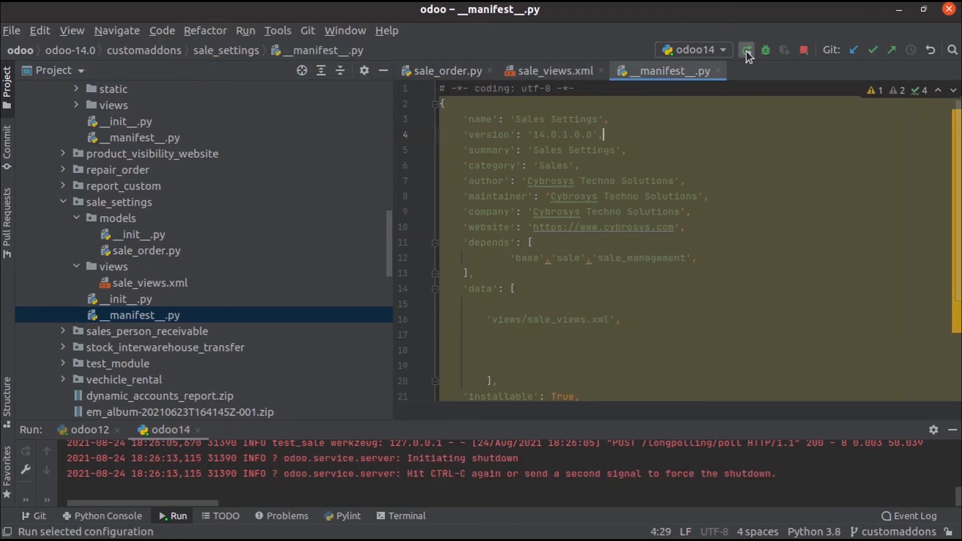
Step: Restart the Odoo server from PyCharm to load the module changes
left_click(746, 50)
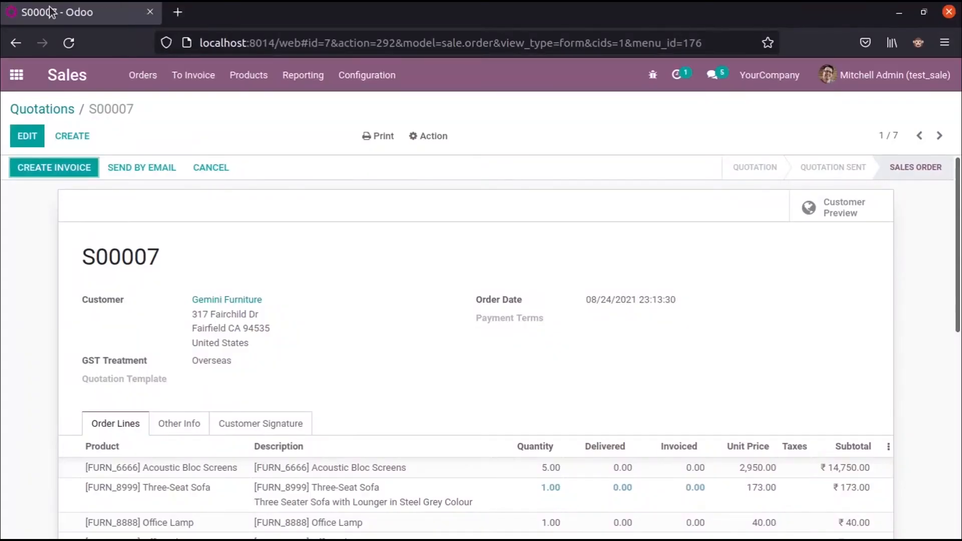
Step: View the Sales Settings module in Apps, then return to the Sales app via the home menu
left_click(16, 74)
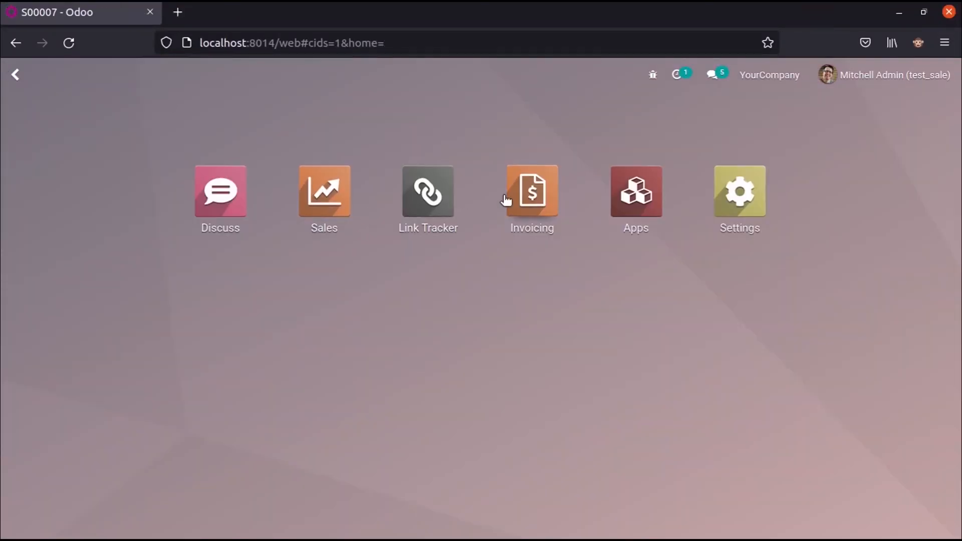
left_click(635, 191)
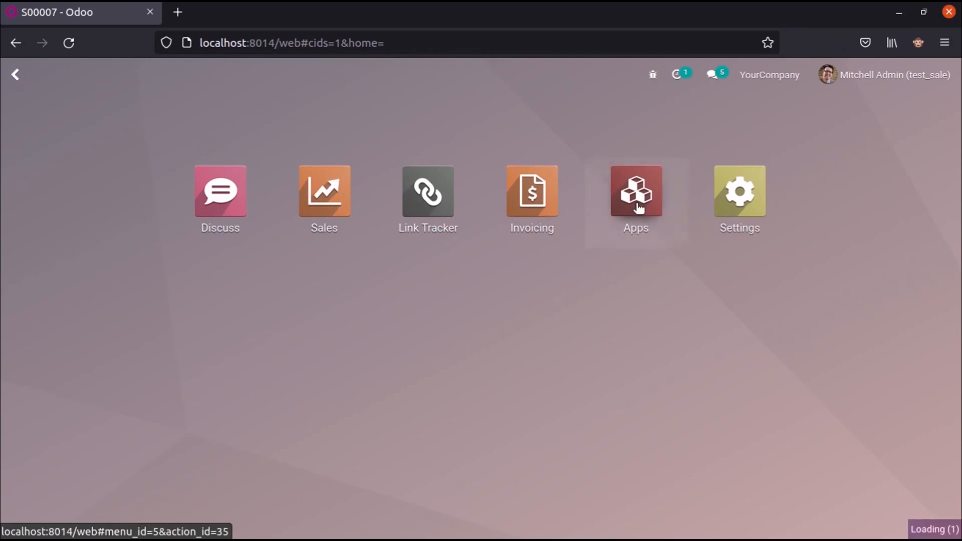
left_click(635, 192)
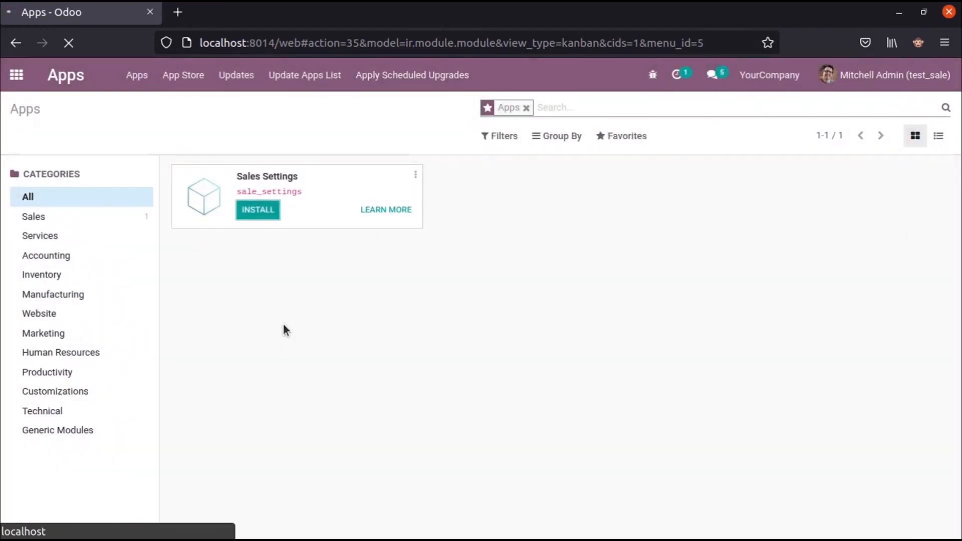
left_click(15, 75)
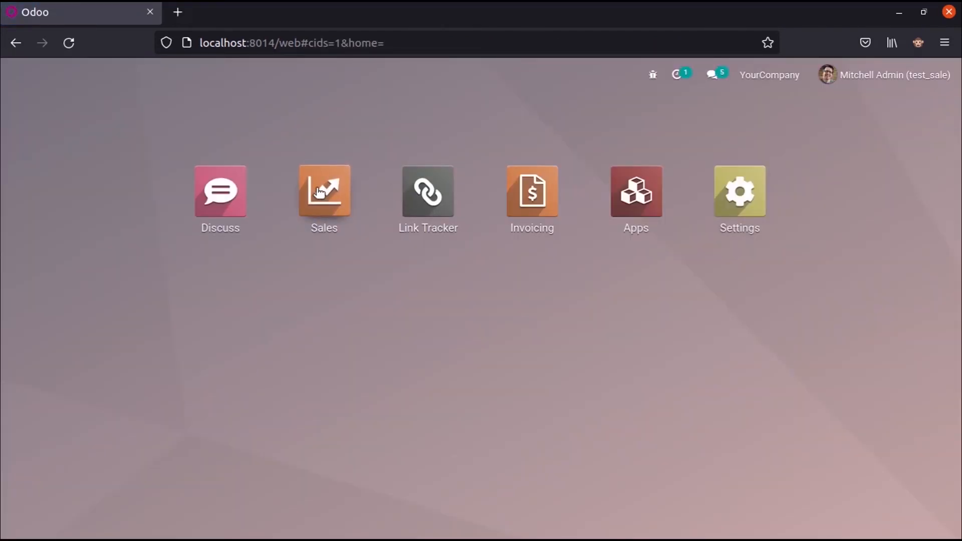
left_click(324, 192)
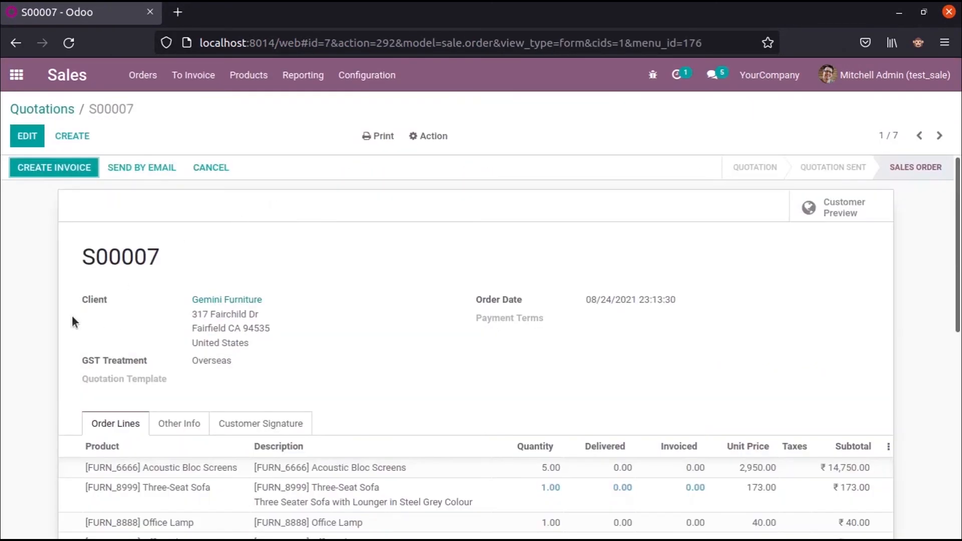
mouse_move(94, 300)
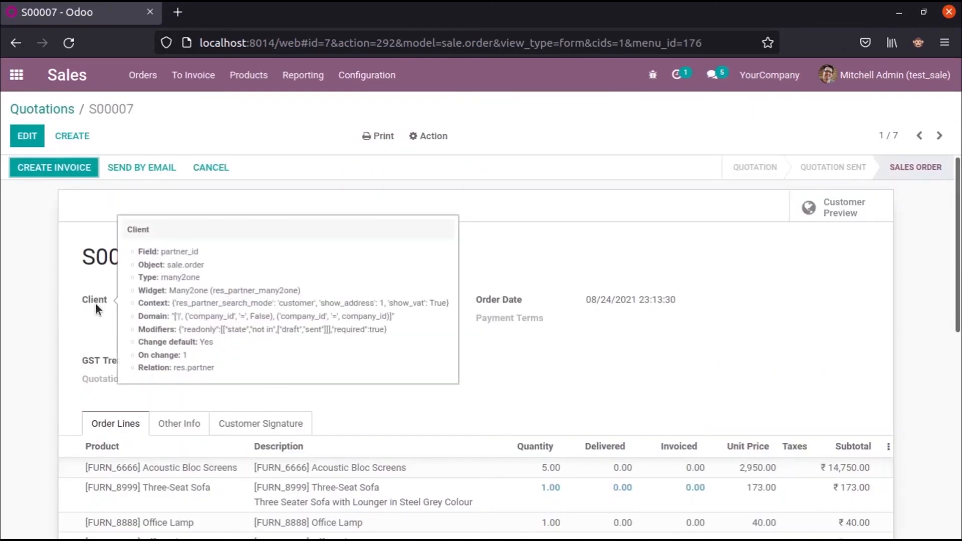
mouse_move(437, 190)
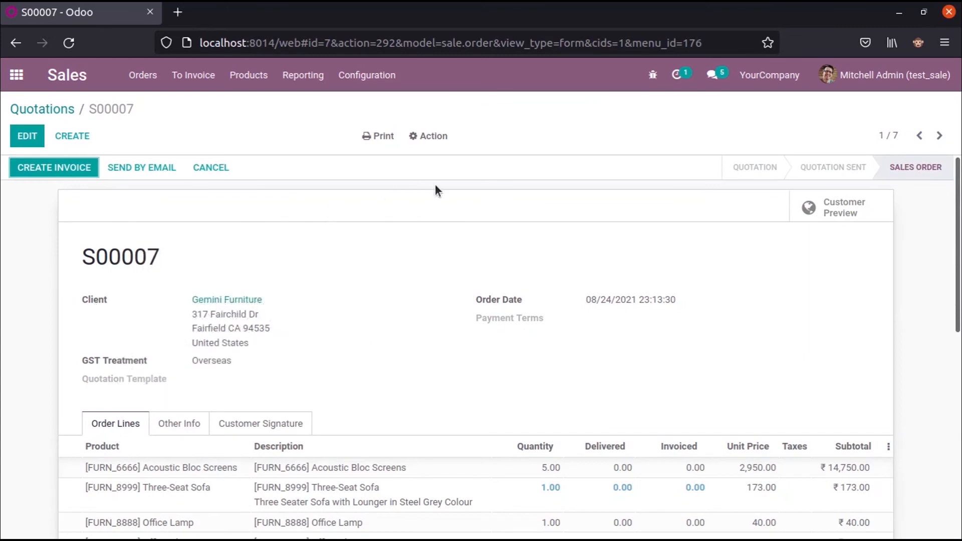